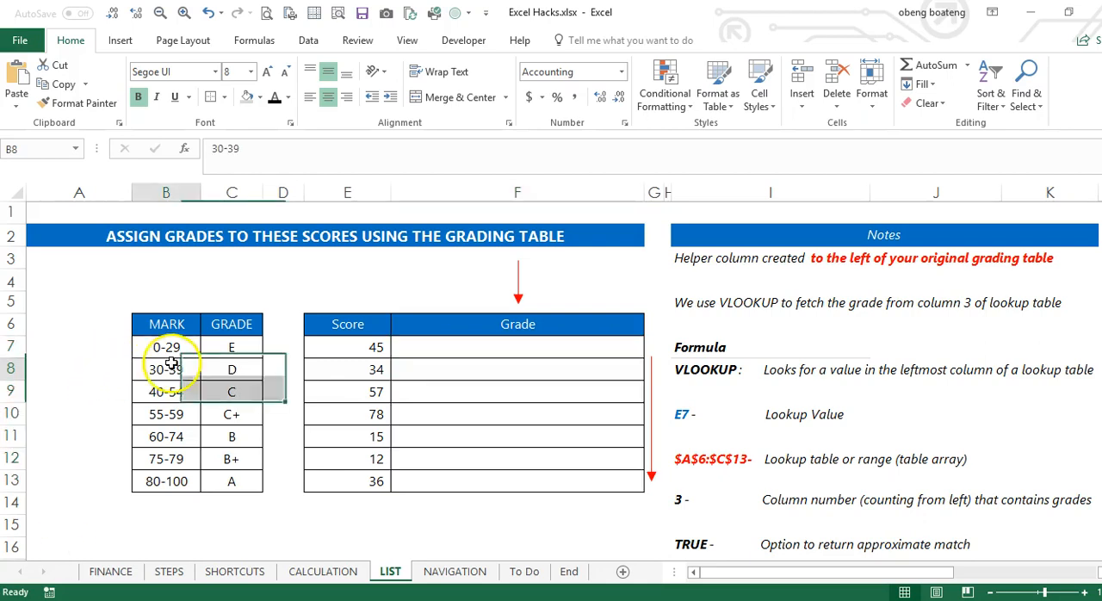
# Review the grading table, the Score column and the empty Grade cells to be filled.
pyautogui.click(231, 369)
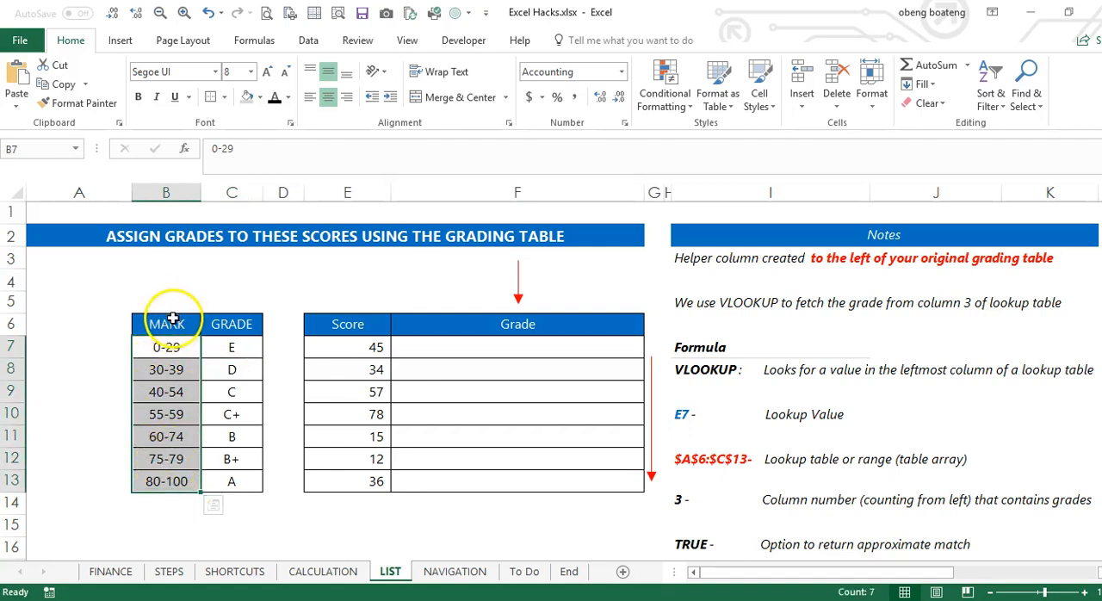
pyautogui.moveTo(165, 324); pyautogui.dragTo(231, 480)
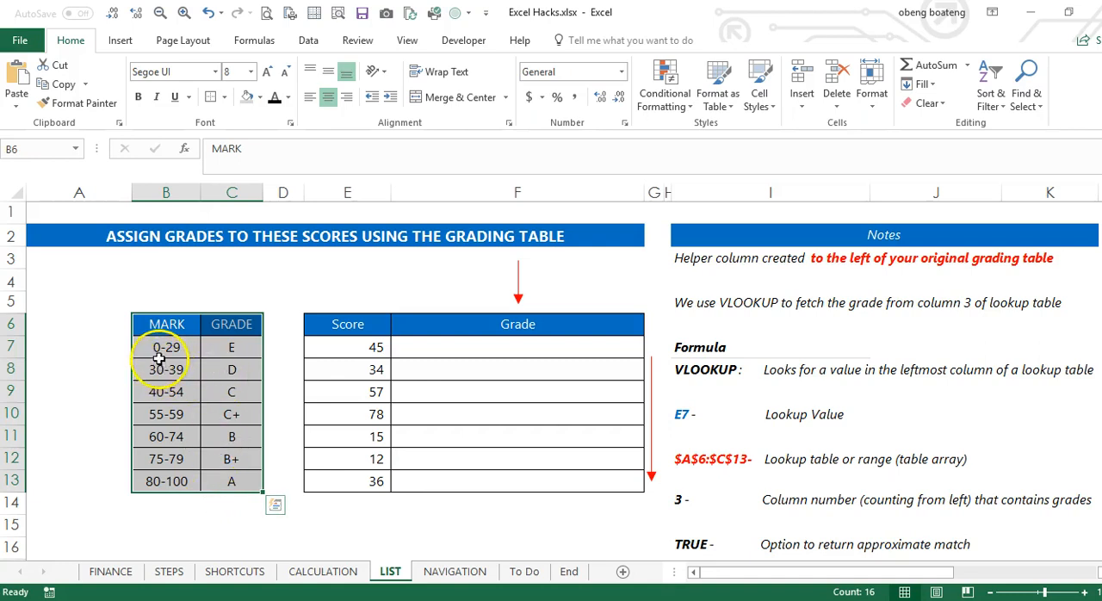
pyautogui.moveTo(190, 354)
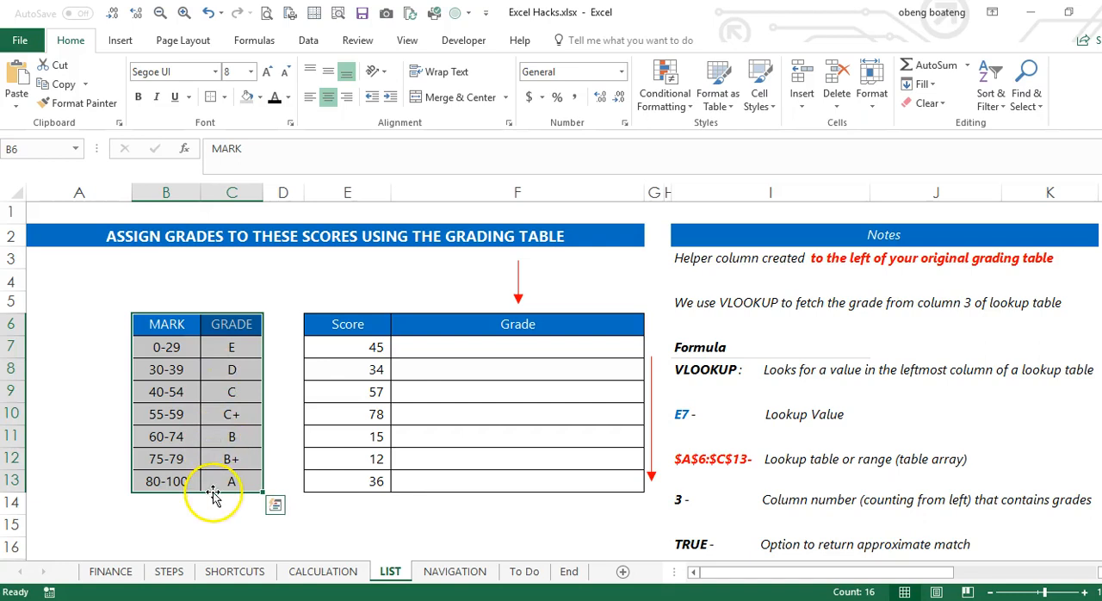
pyautogui.click(344, 414)
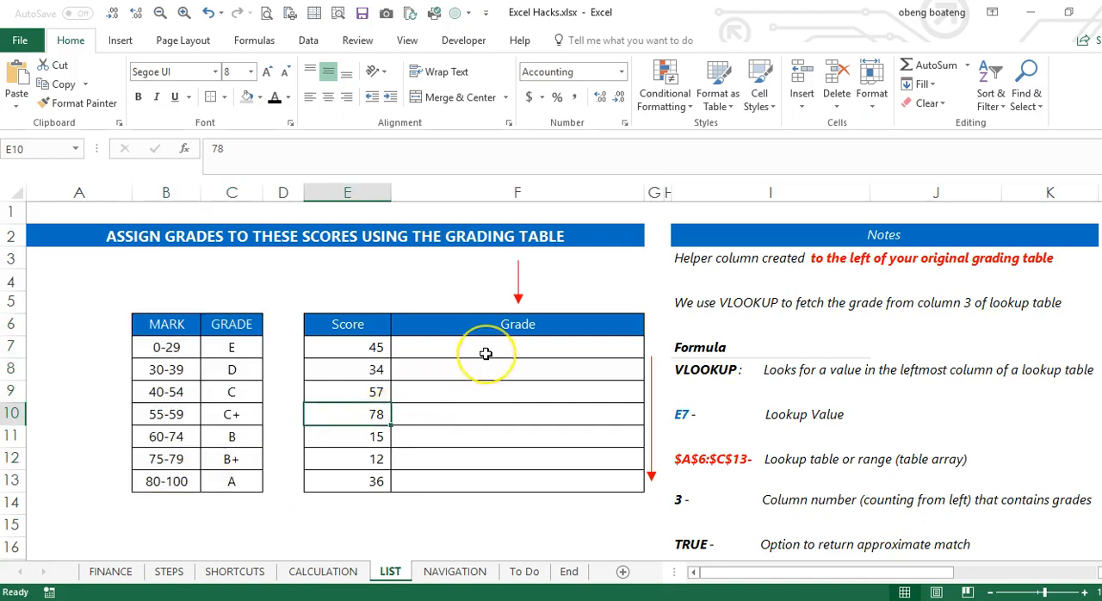
pyautogui.moveTo(485, 351); pyautogui.dragTo(482, 458)
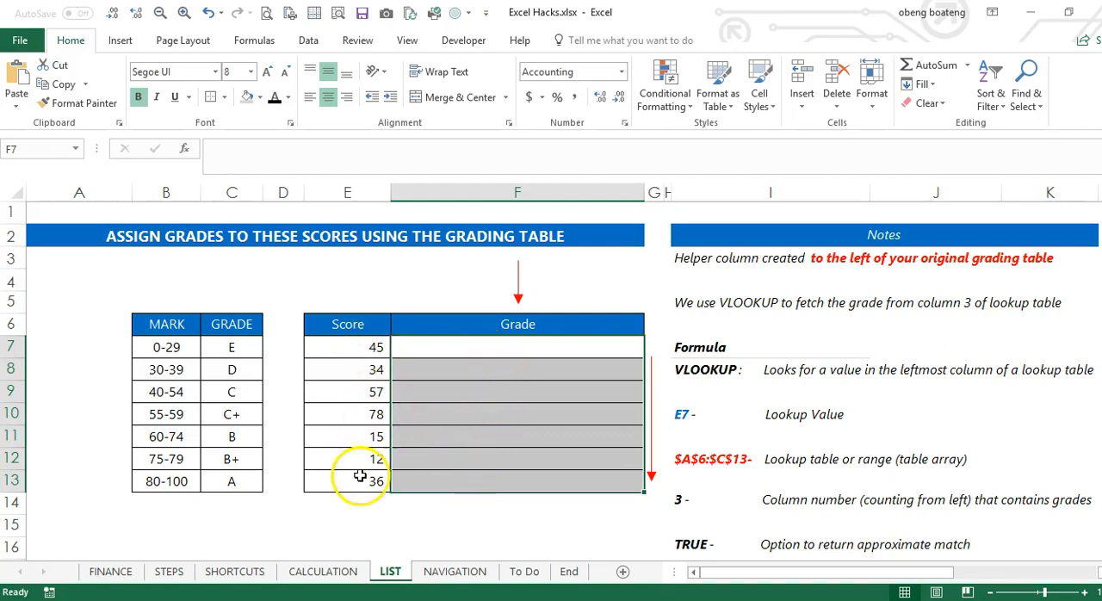
pyautogui.click(514, 431)
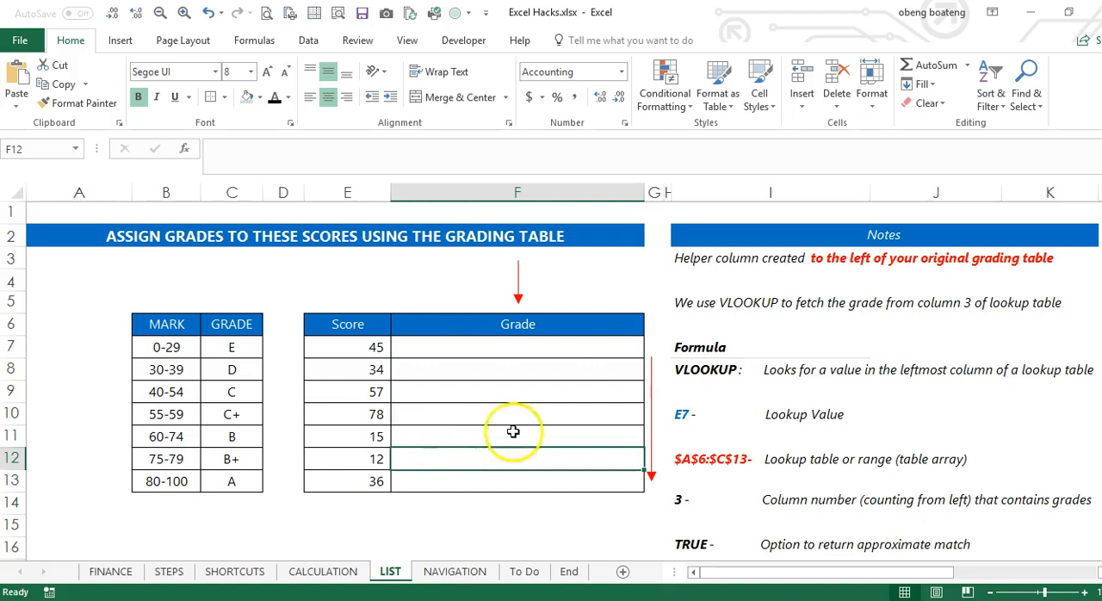
pyautogui.moveTo(717, 370)
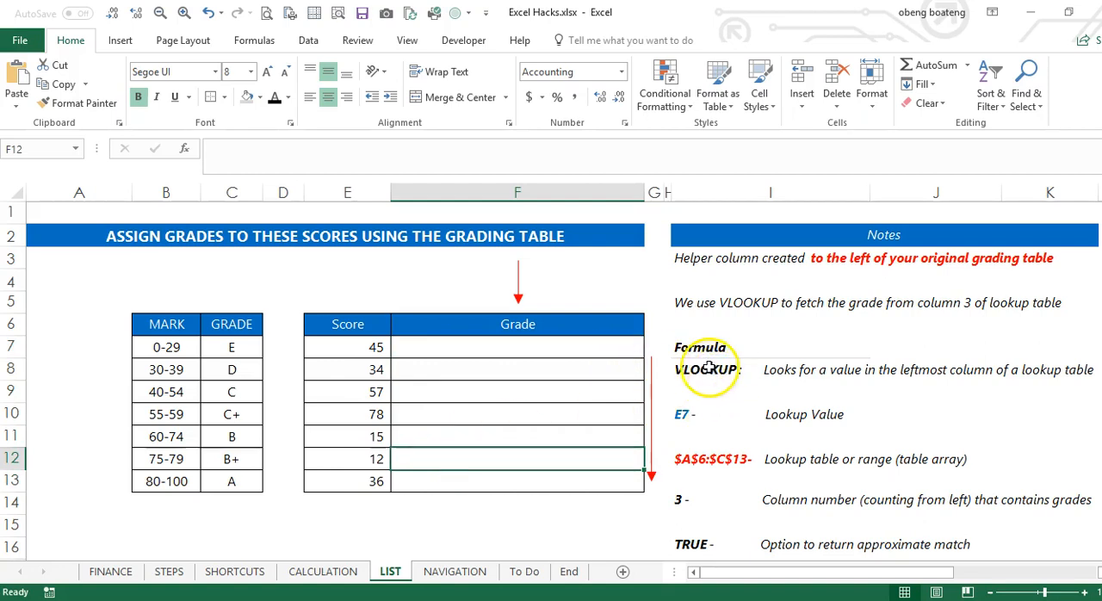
pyautogui.moveTo(944, 374)
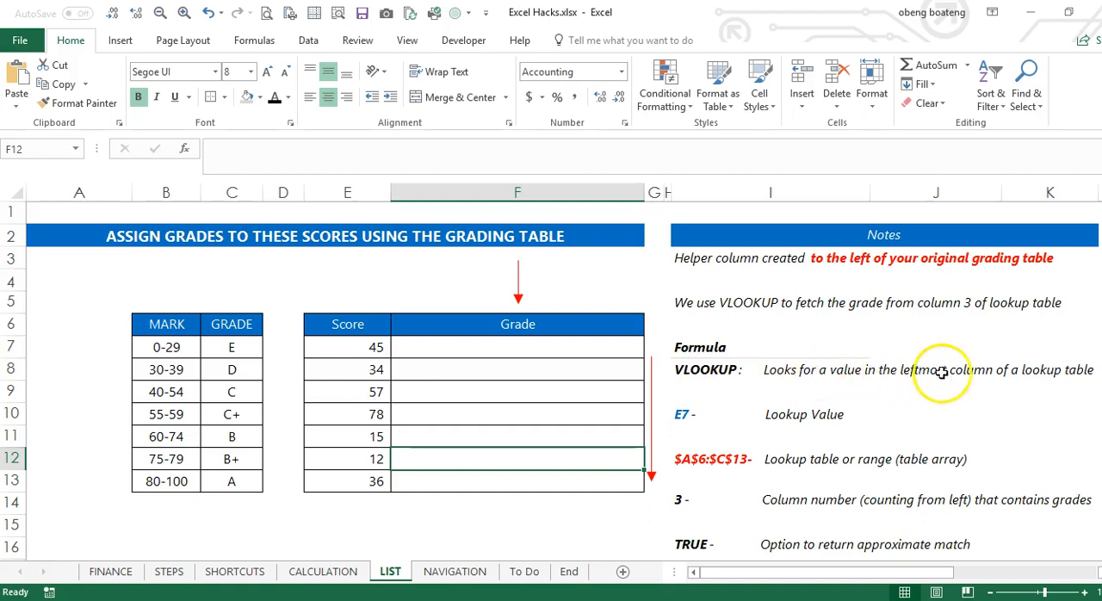
pyautogui.moveTo(1009, 375)
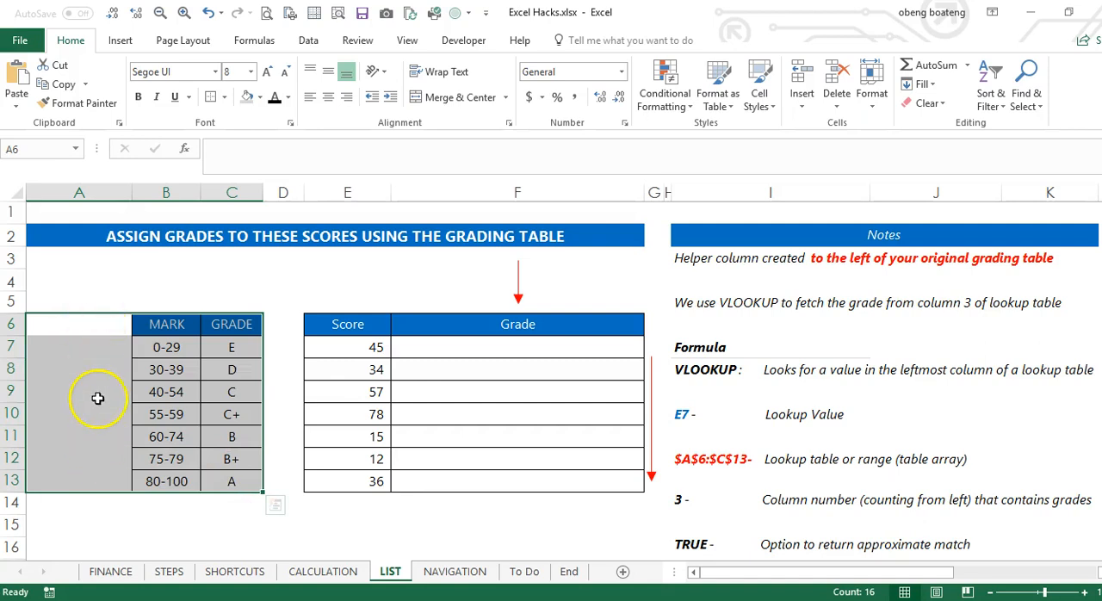
pyautogui.moveTo(94, 327)
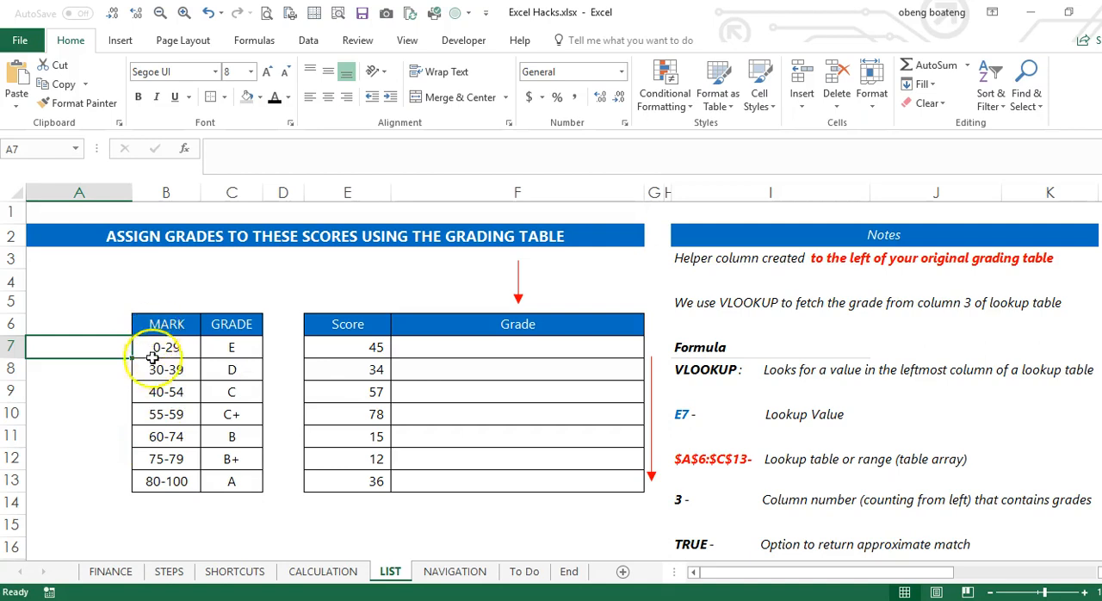
pyautogui.moveTo(148, 379)
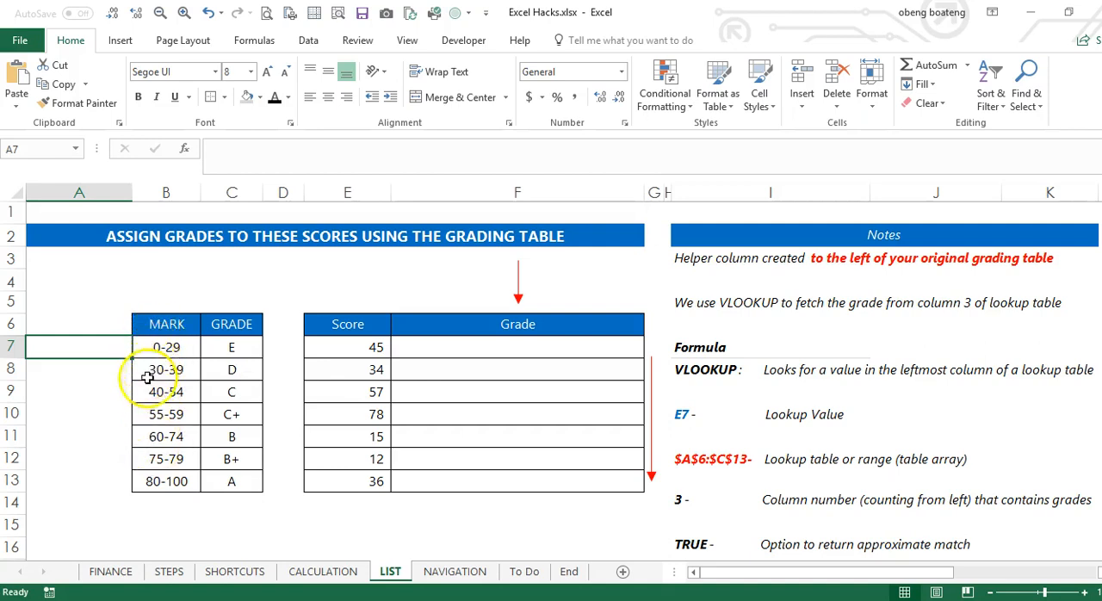
# Enter the band lower bounds (0, 40, ...) in column A and head it 'Min Score'.
pyautogui.write('0')
pyautogui.click(78, 368)
pyautogui.write('30')
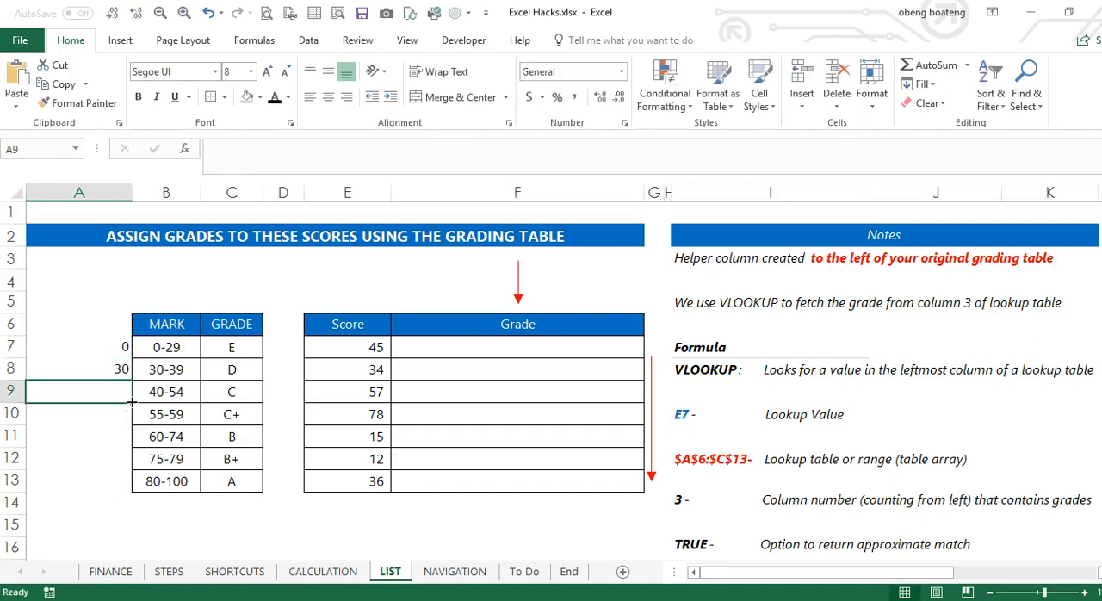
pyautogui.write('40')
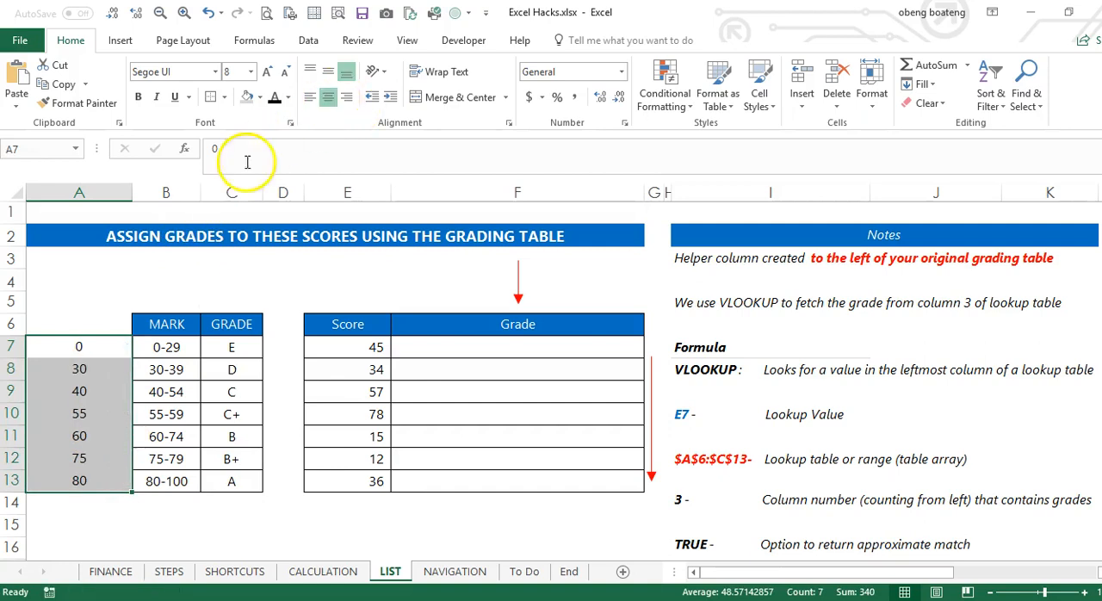
pyautogui.click(79, 324)
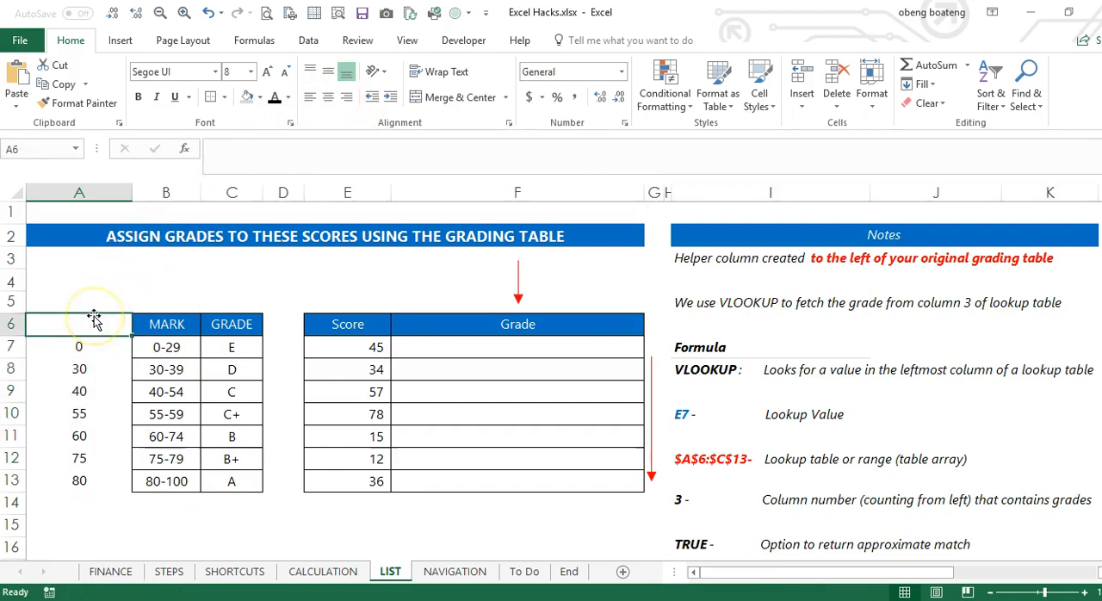
pyautogui.write('Min S')
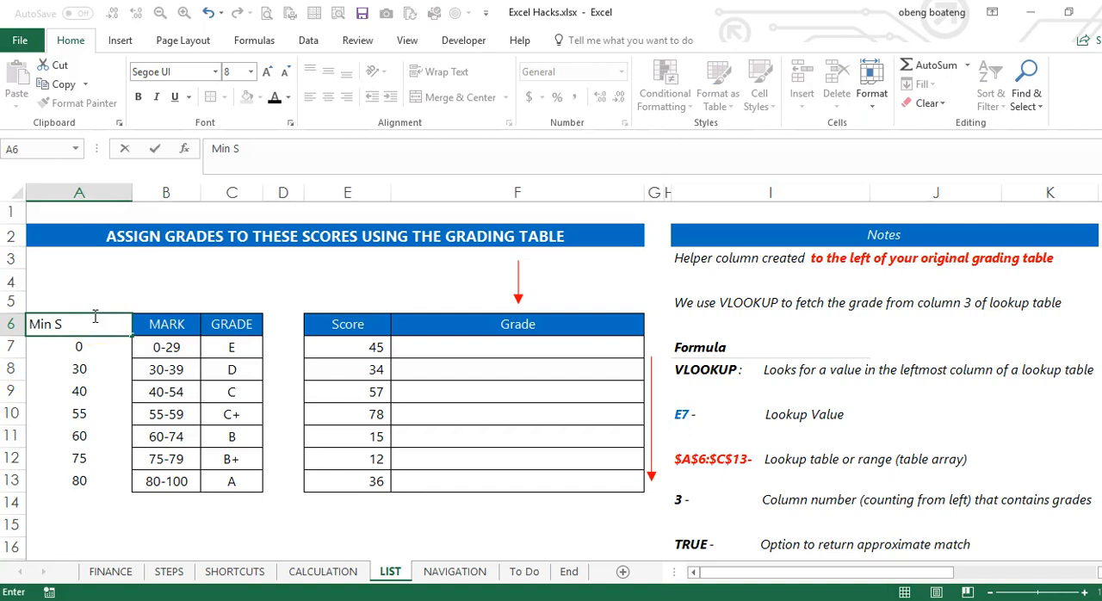
pyautogui.write('core')
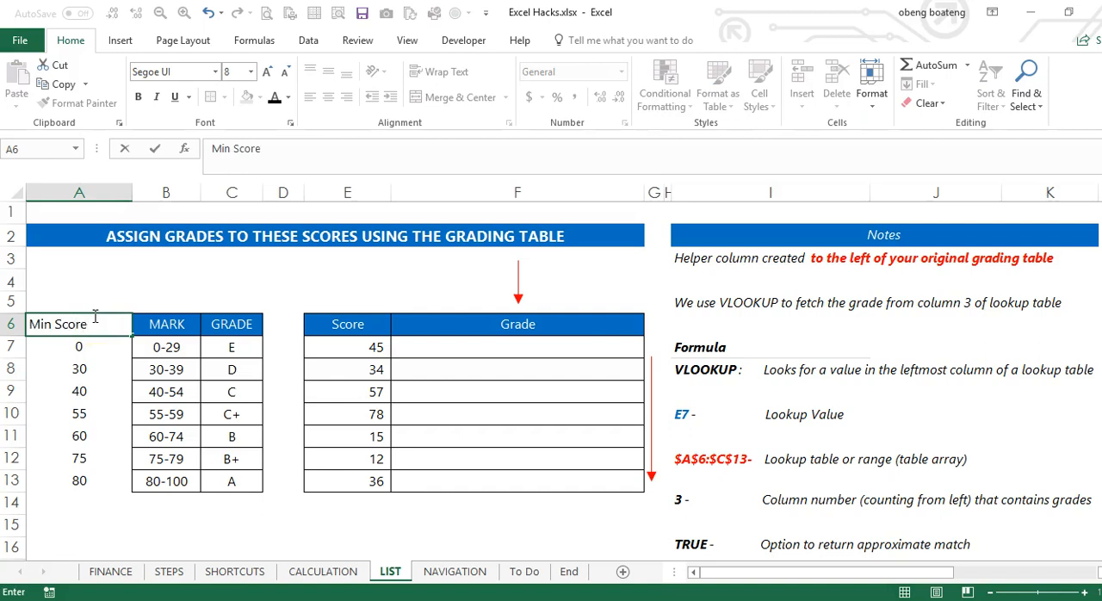
pyautogui.click(516, 346)
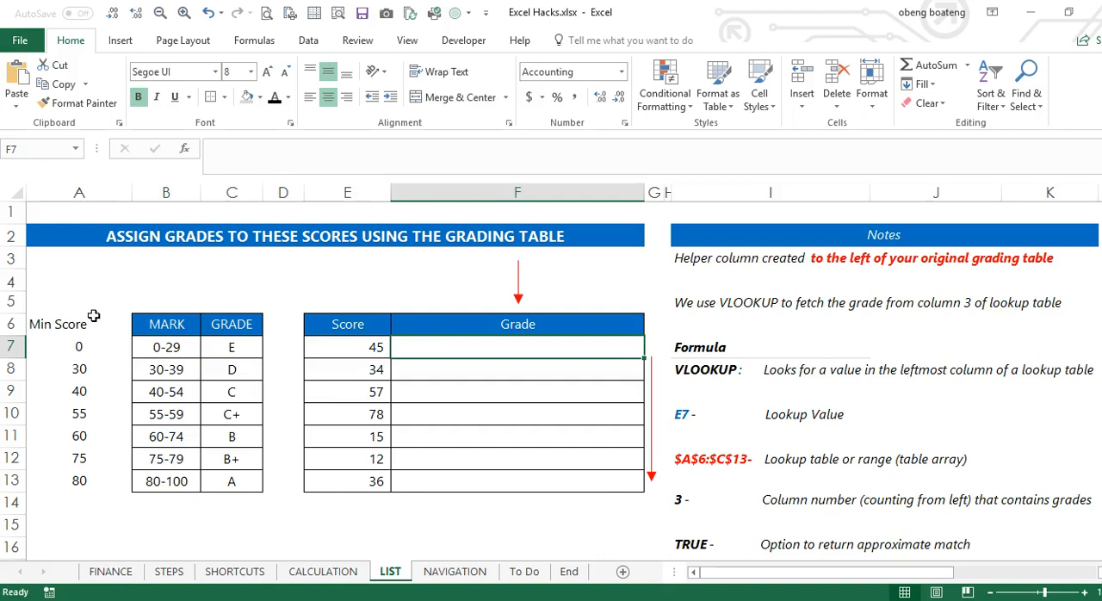
# Enter =VLOOKUP(E7,$A$6:$C$13,3,TRUE) in F7, returning grade C for score 45.
pyautogui.write('=VLOOKUP(')
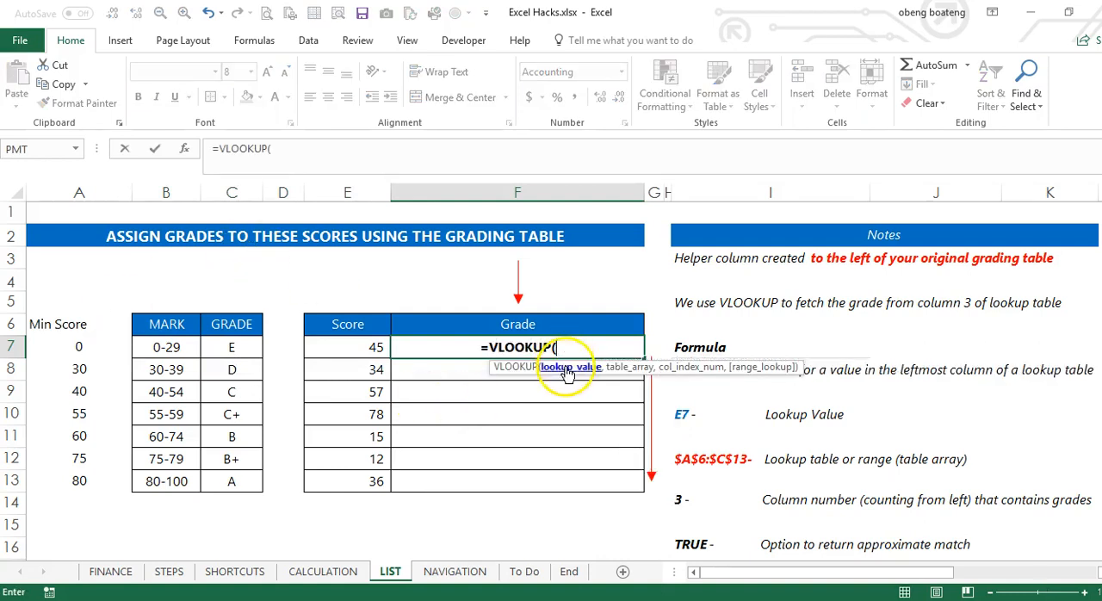
pyautogui.click(348, 348)
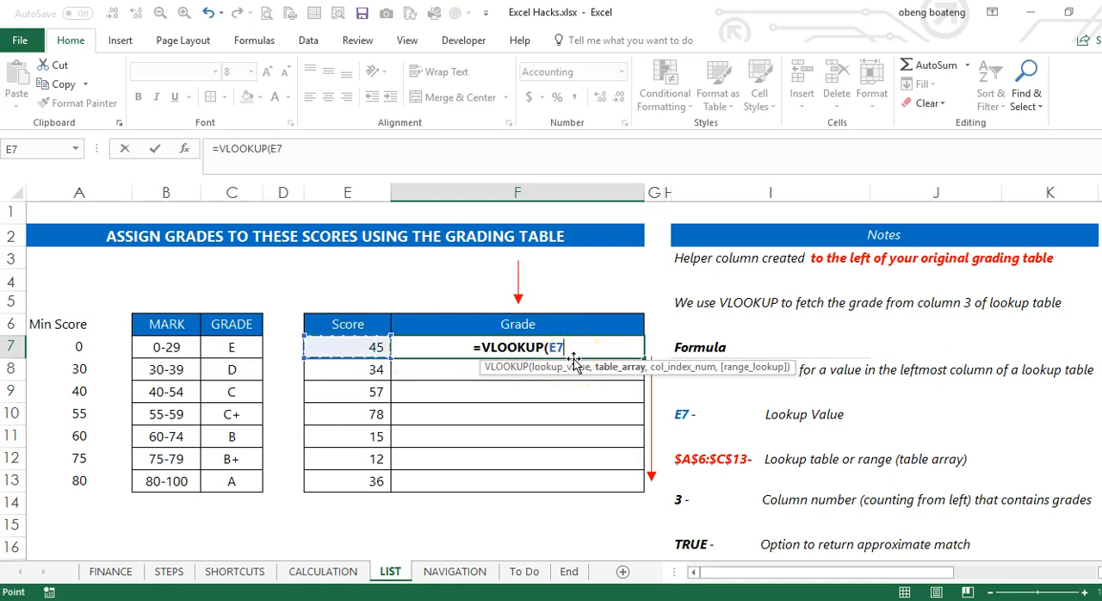
pyautogui.write(',A6:C13')
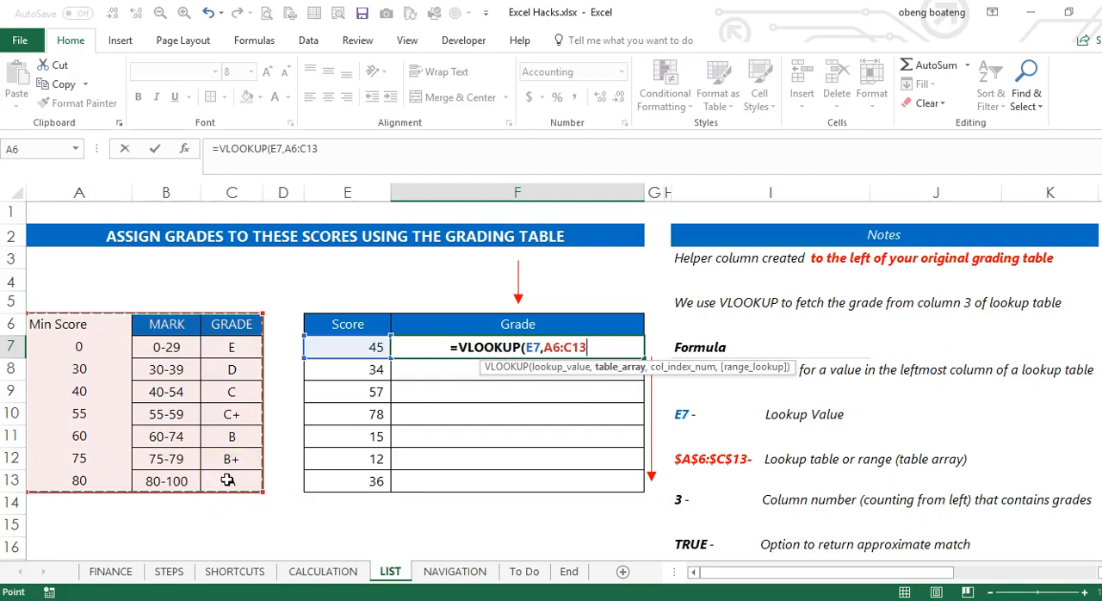
pyautogui.press('F4')
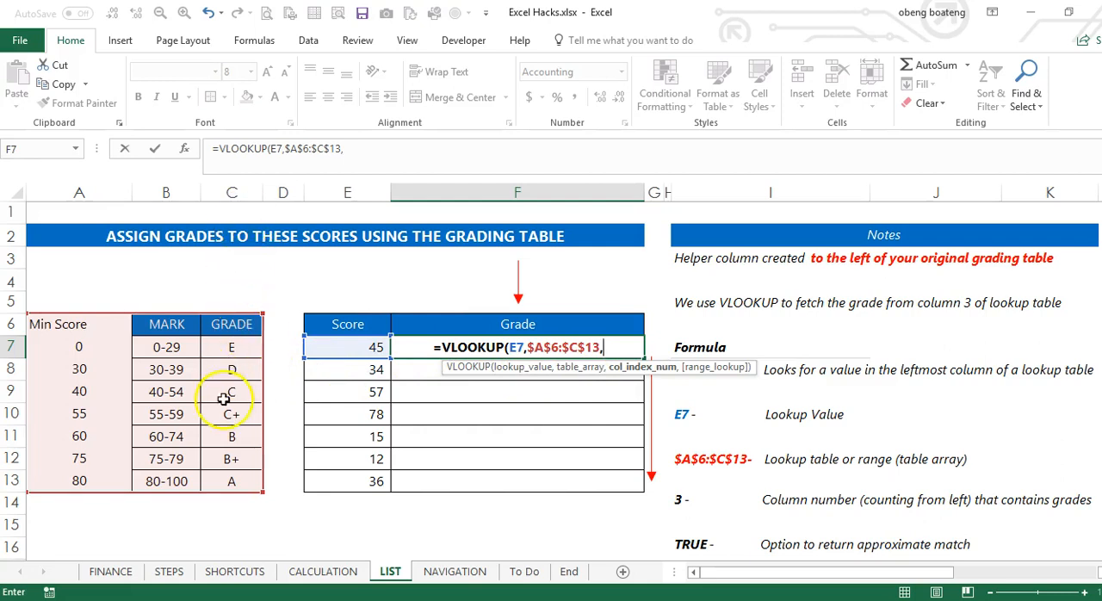
pyautogui.moveTo(198, 324)
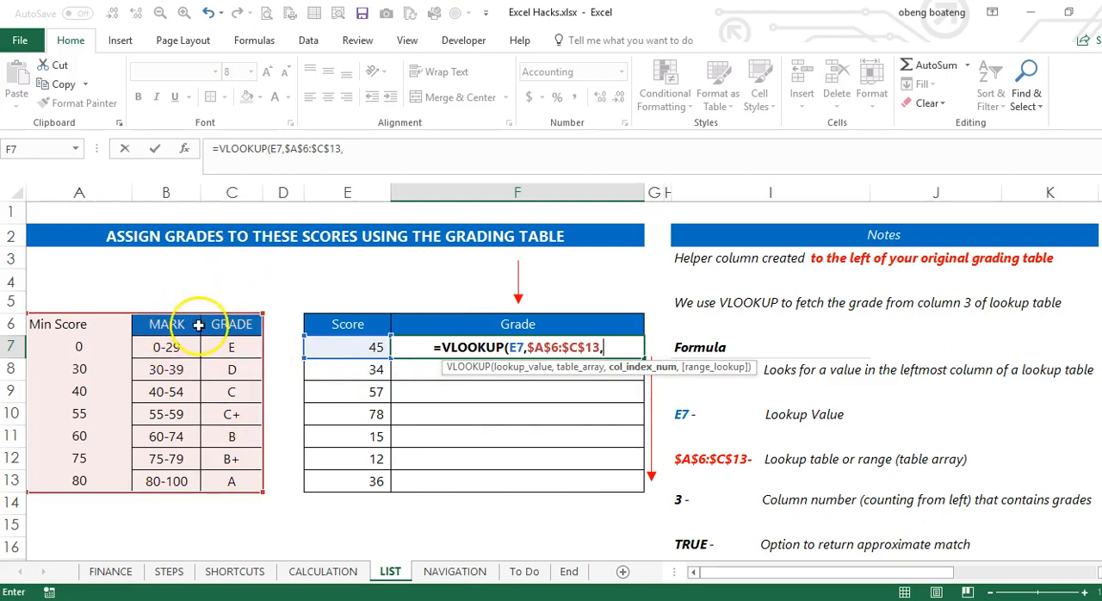
pyautogui.moveTo(73, 326)
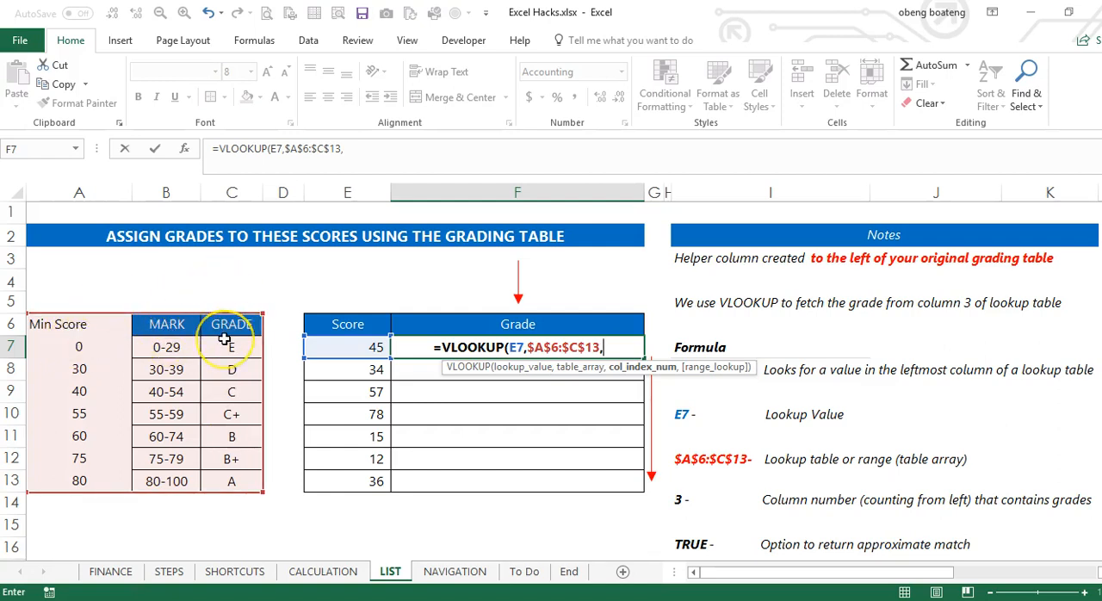
pyautogui.write('3')
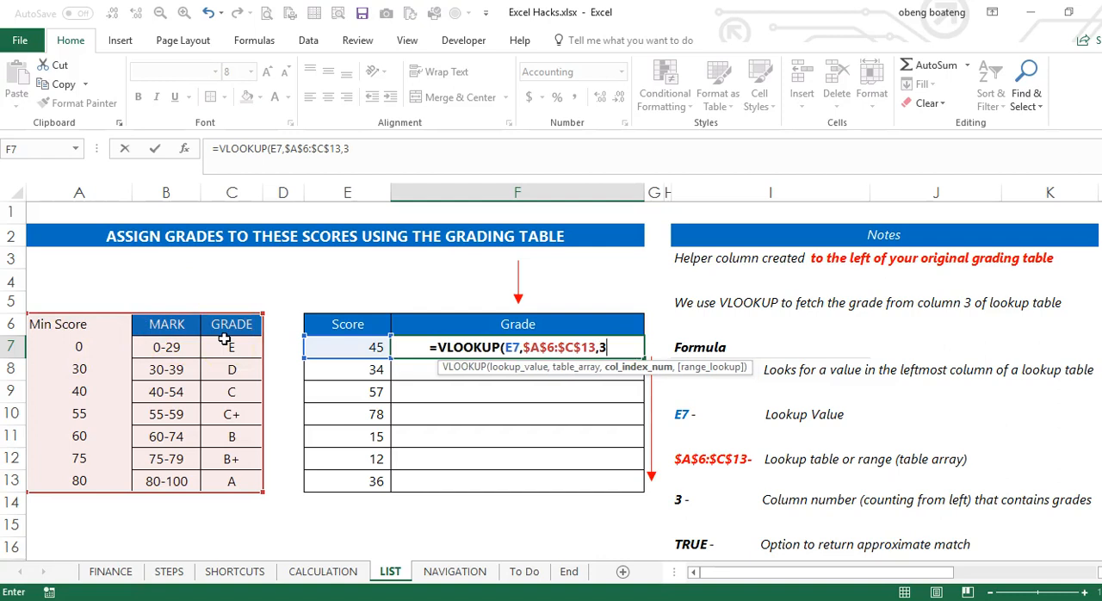
pyautogui.write(',TRUE')
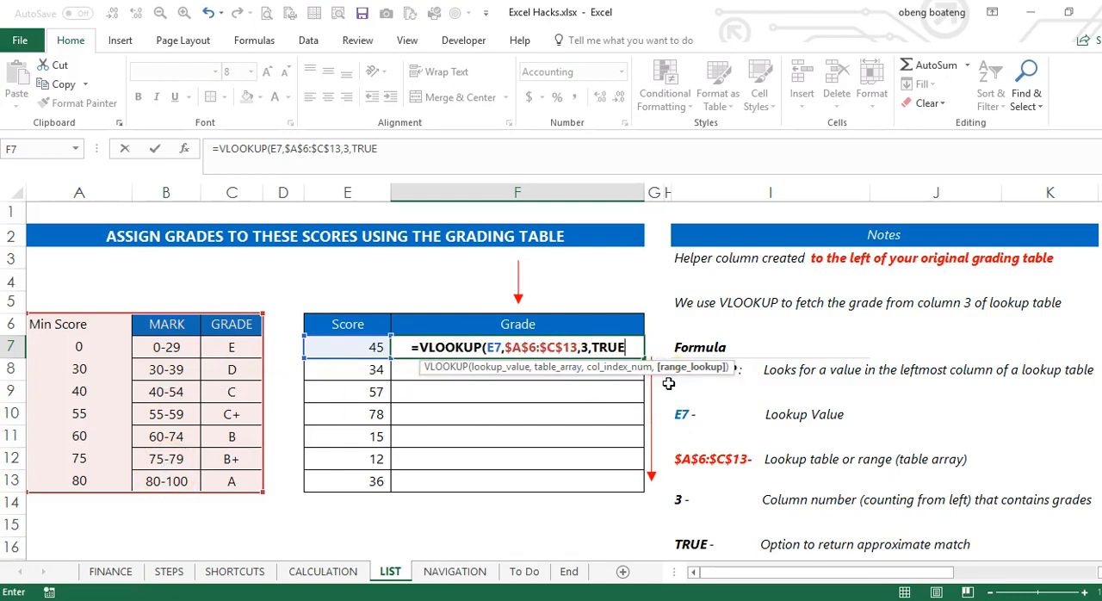
pyautogui.write(')')
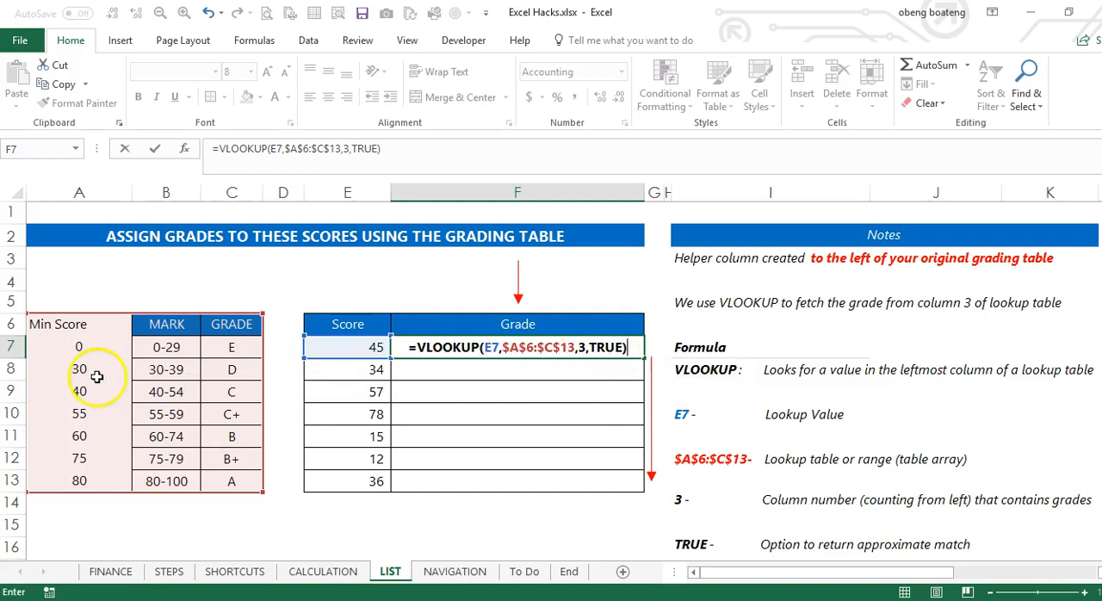
pyautogui.moveTo(90, 402)
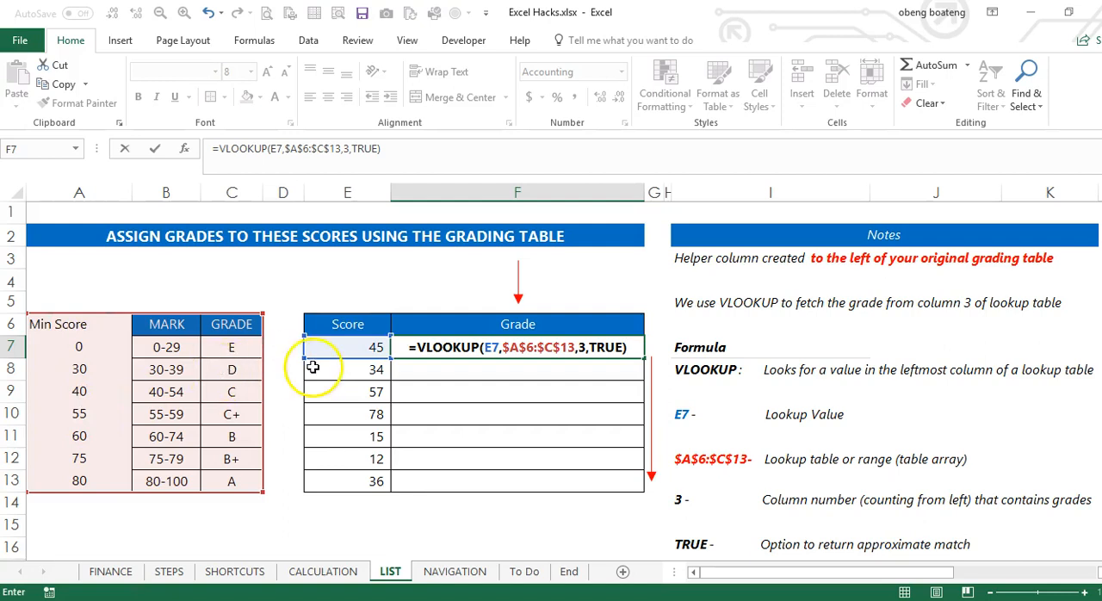
pyautogui.moveTo(93, 391)
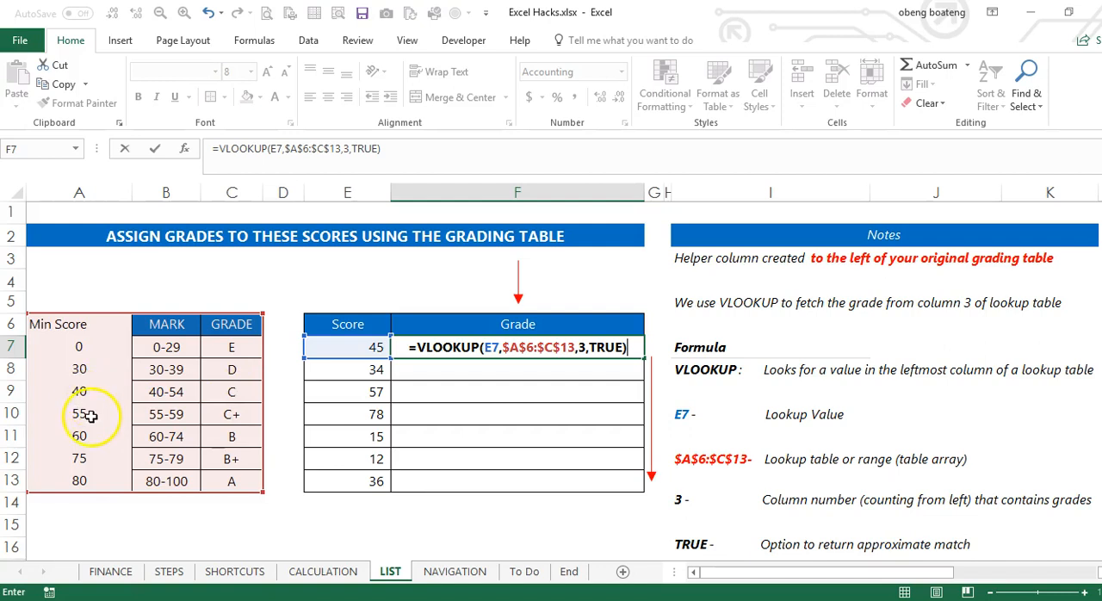
pyautogui.moveTo(465, 355)
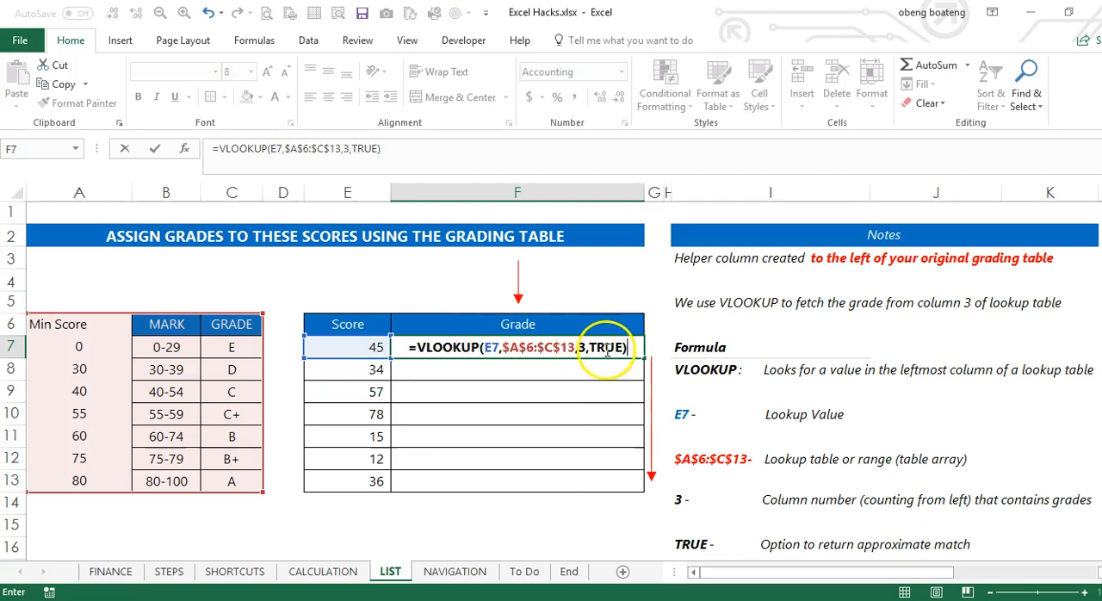
pyautogui.press('Enter')
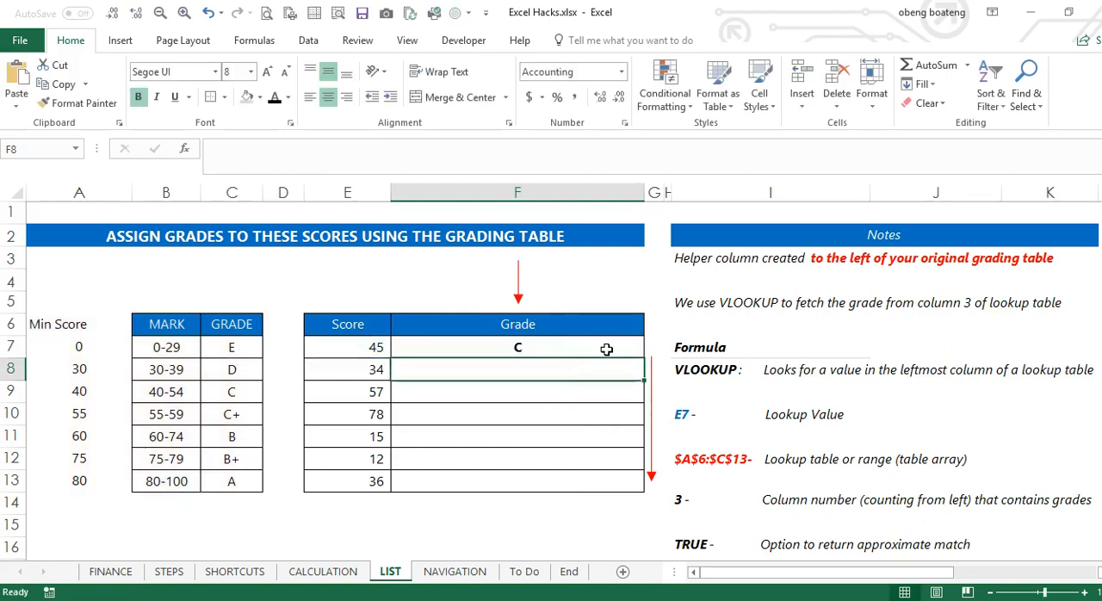
# Copy the lookup down to F13 and check the formulas for score 12 and the last score.
pyautogui.click(516, 346)
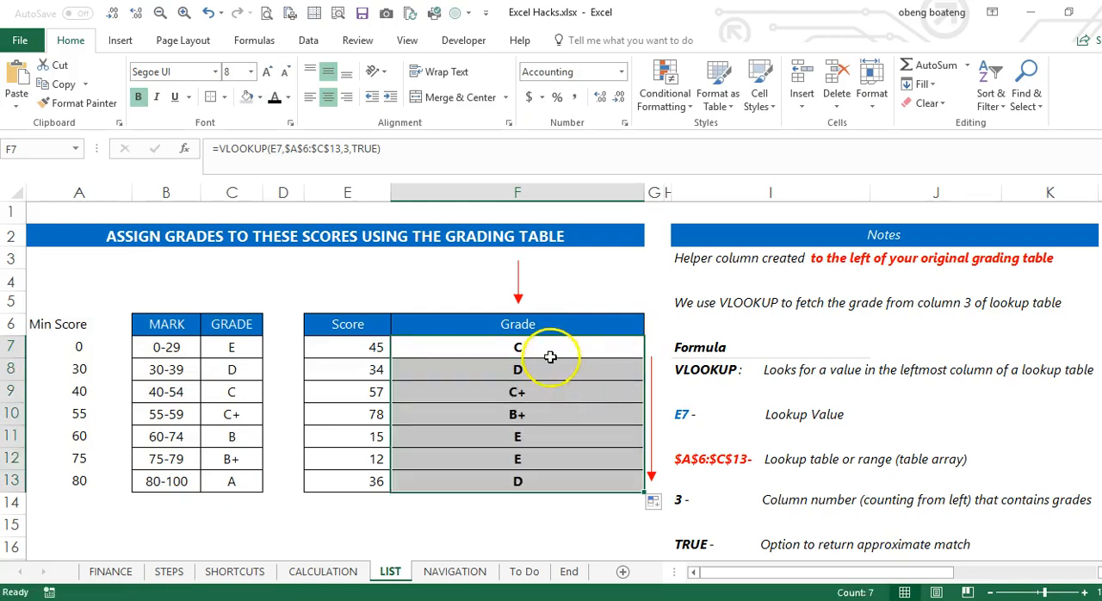
pyautogui.click(547, 458)
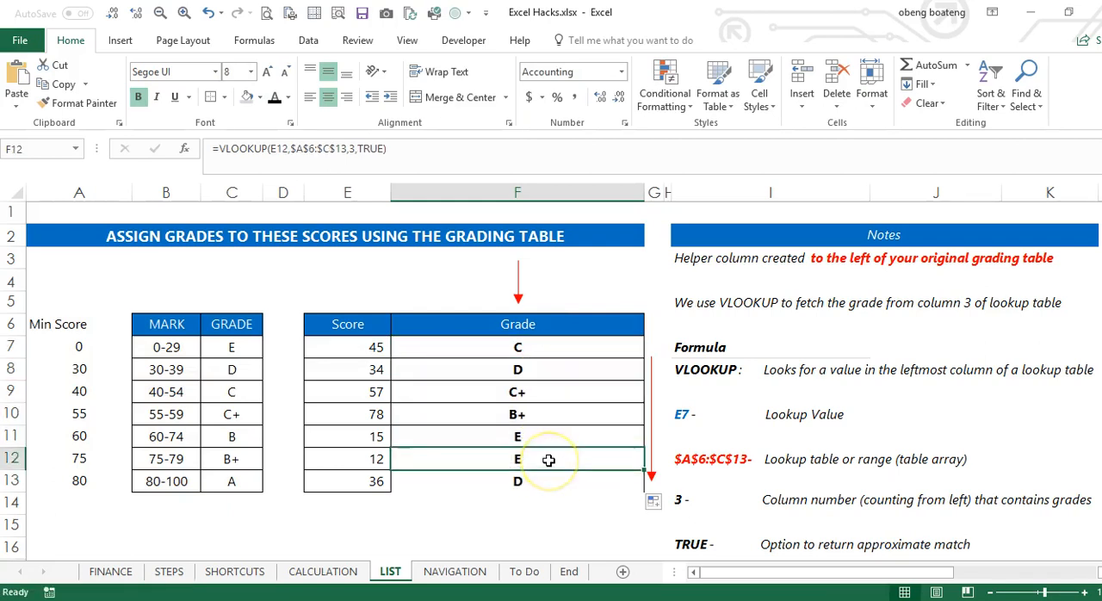
pyautogui.click(541, 482)
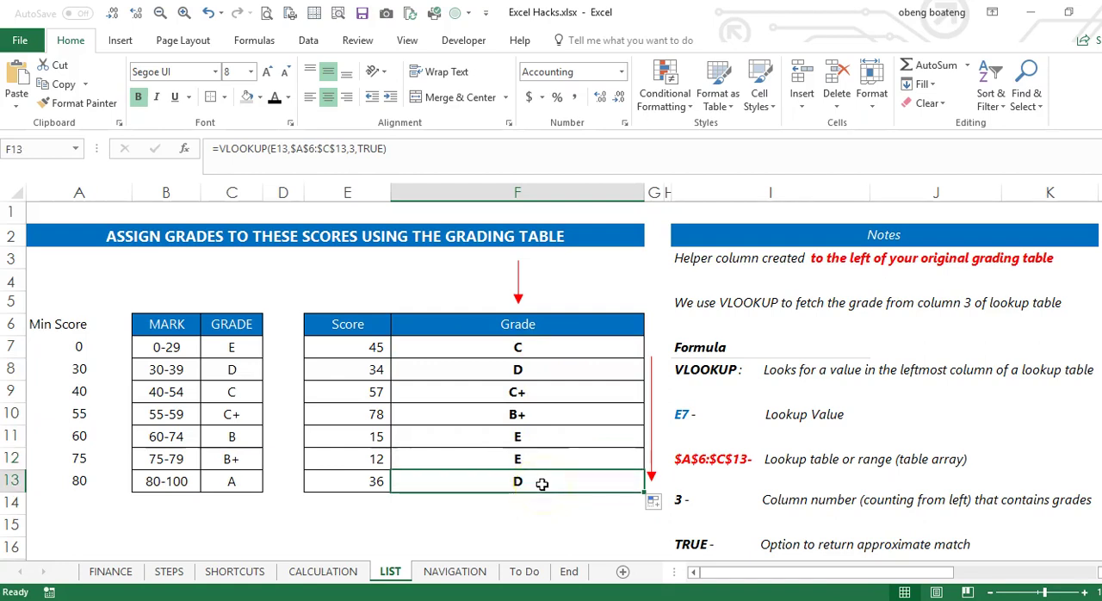
pyautogui.moveTo(355, 524)
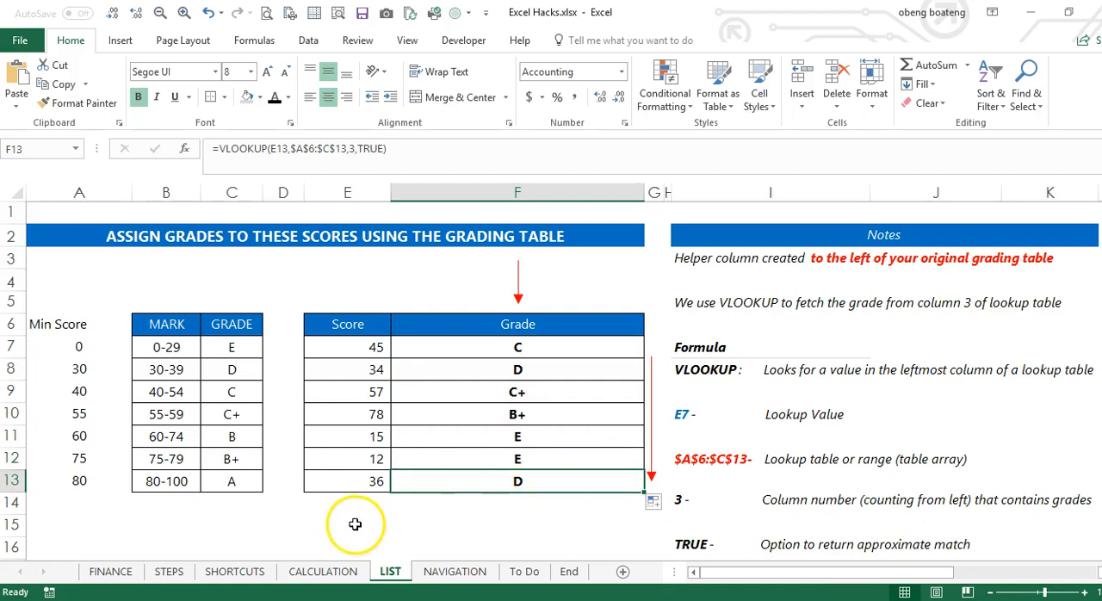
pyautogui.moveTo(561, 572)
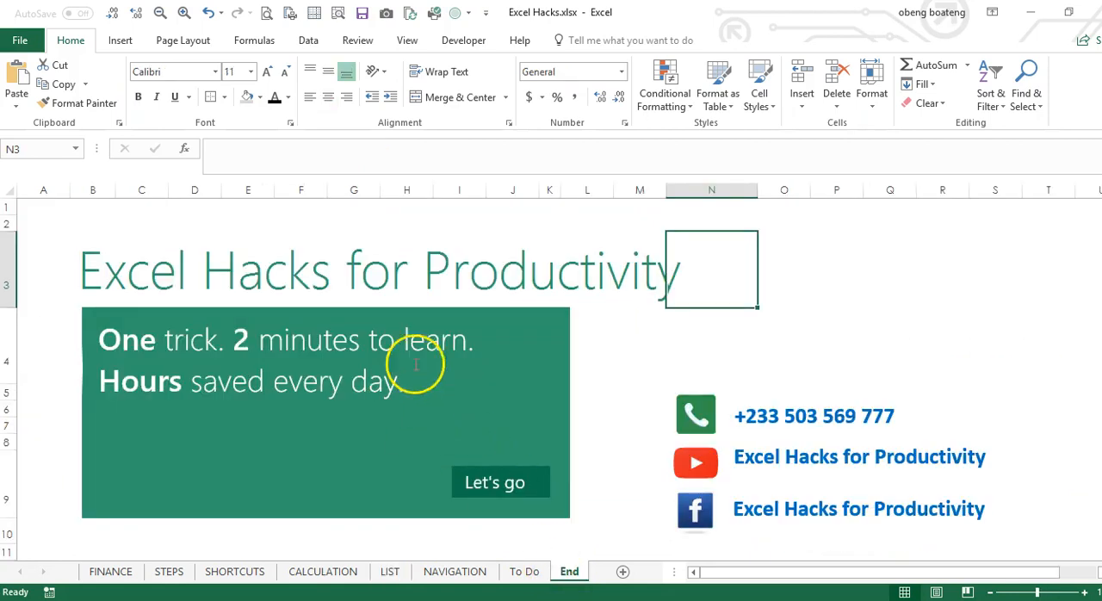
pyautogui.moveTo(472, 419)
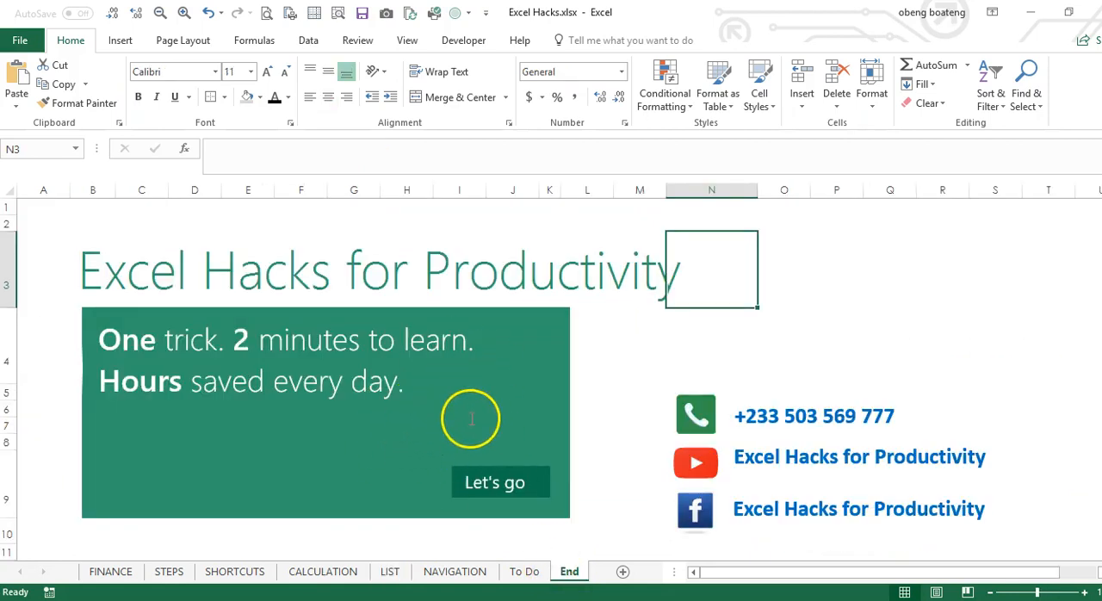
pyautogui.moveTo(775, 513)
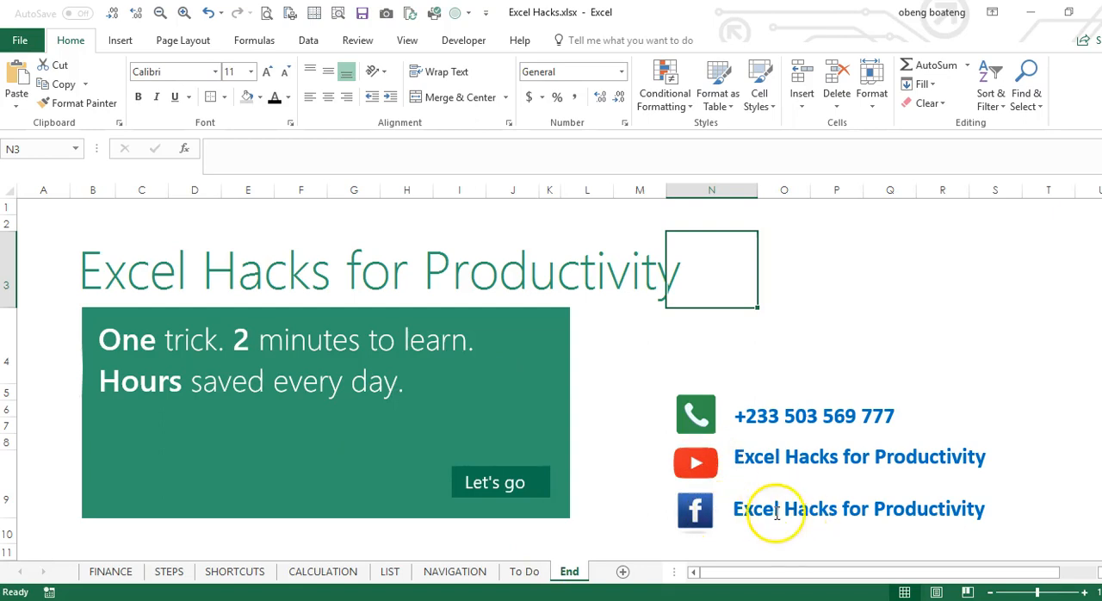
pyautogui.moveTo(241, 516)
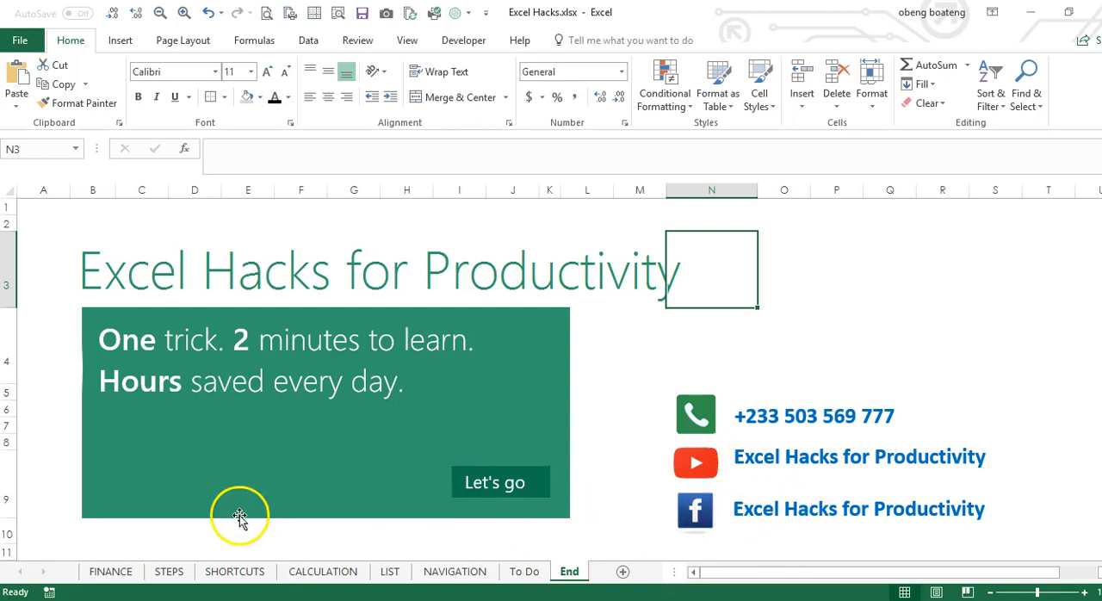